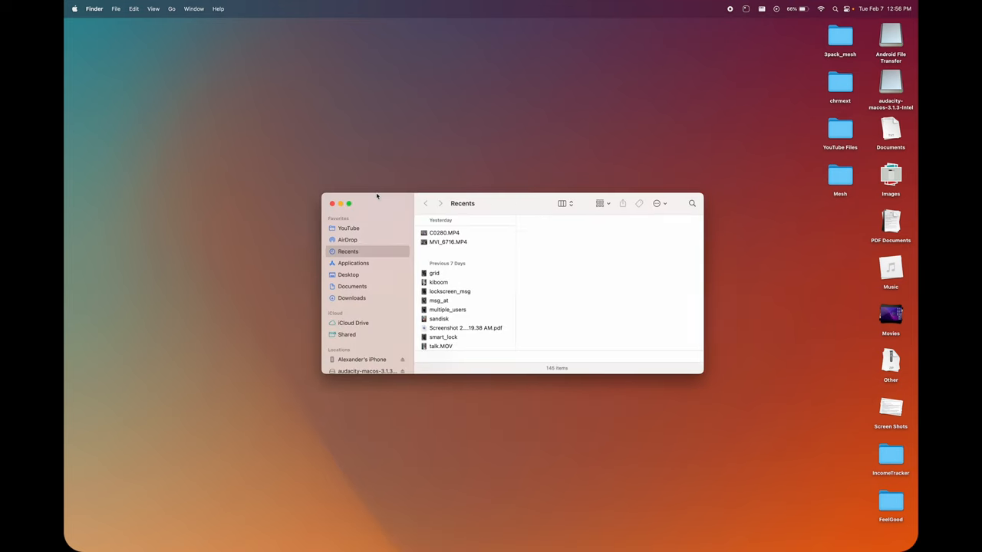
Step: Select the connected iPhone under Locations to show its General page
click(362, 359)
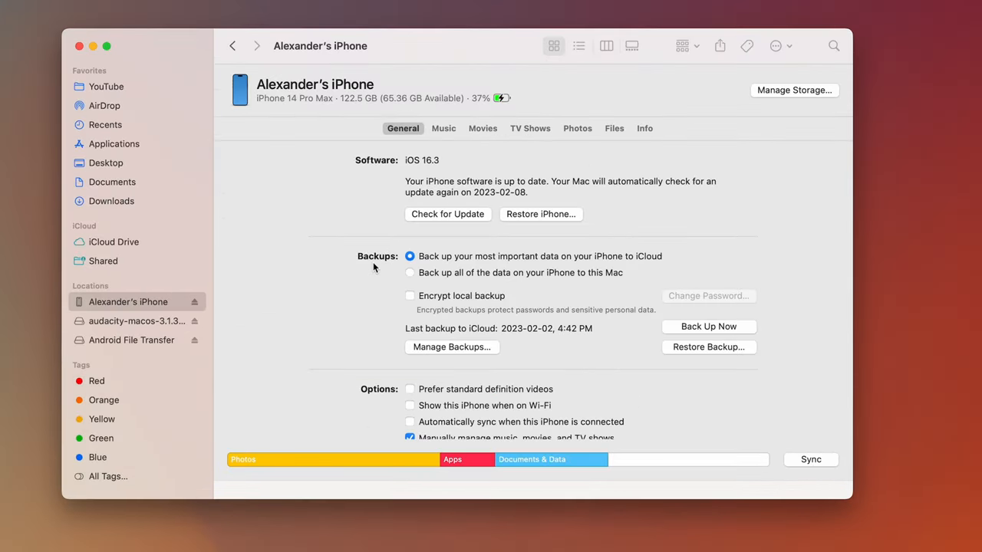
mouse_move(417, 276)
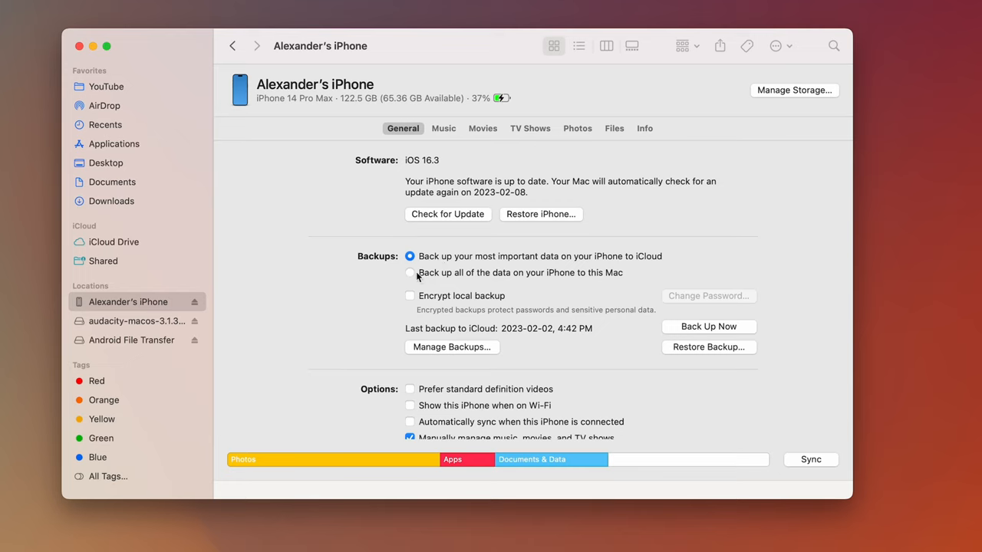
Step: Choose 'Back up all of the data on your iPhone to this Mac'
click(410, 273)
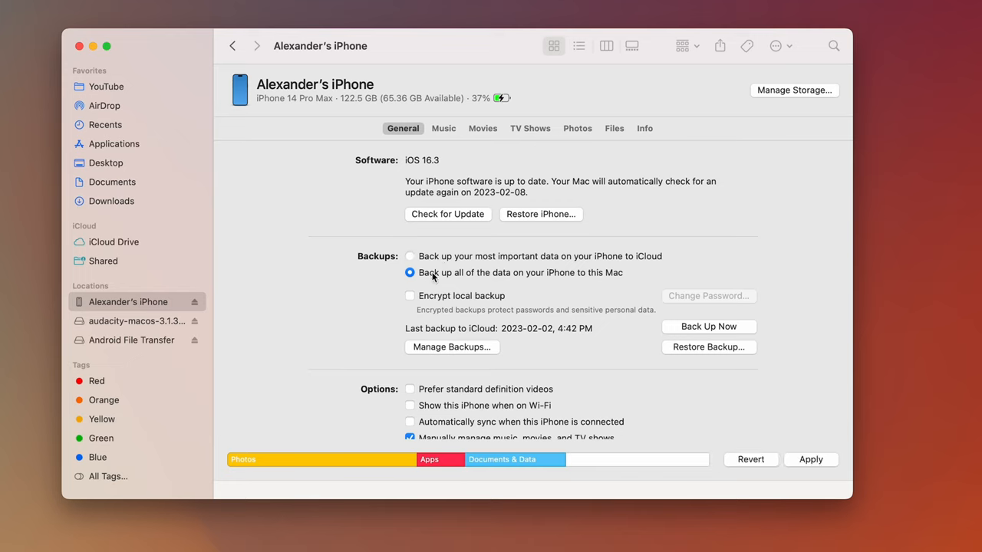
mouse_move(714, 338)
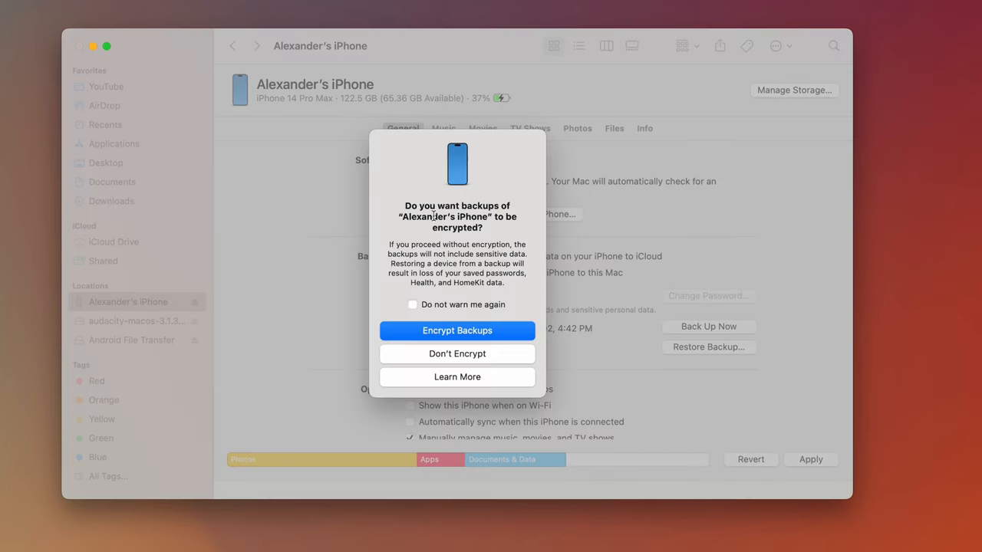
mouse_move(495, 342)
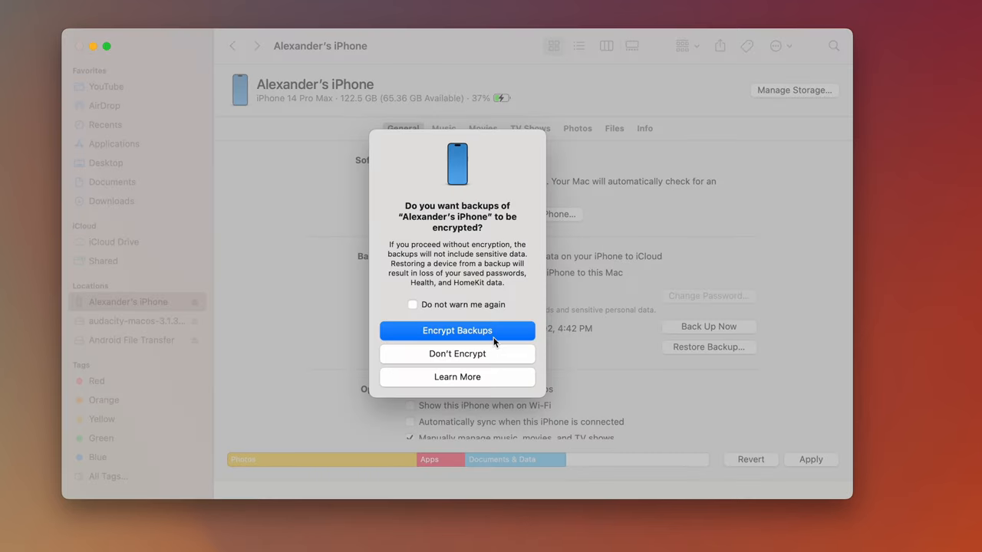